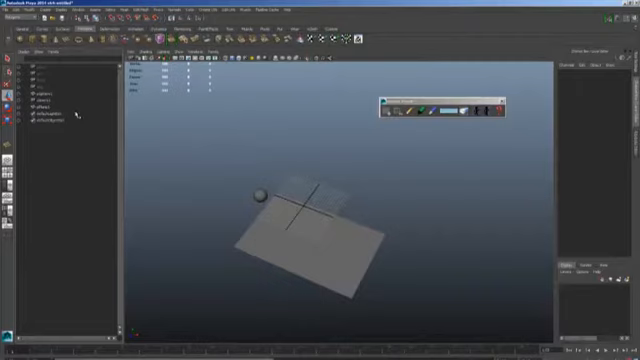
Show the viewport panel menu listing the Grease Pencil toolbar toggle
left_click(178, 52)
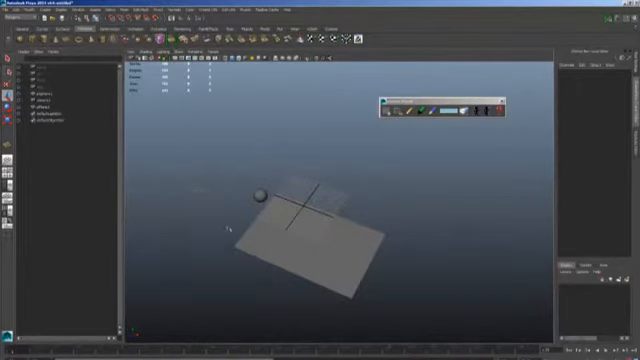
left_click(212, 60)
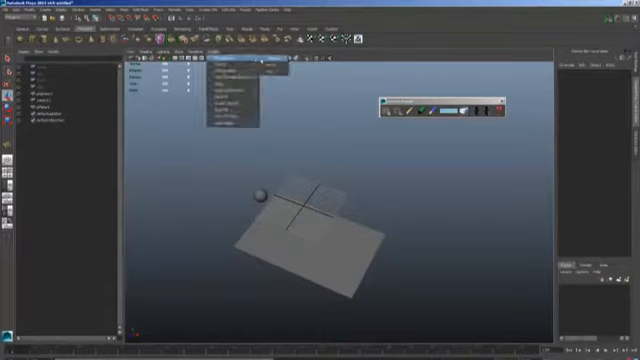